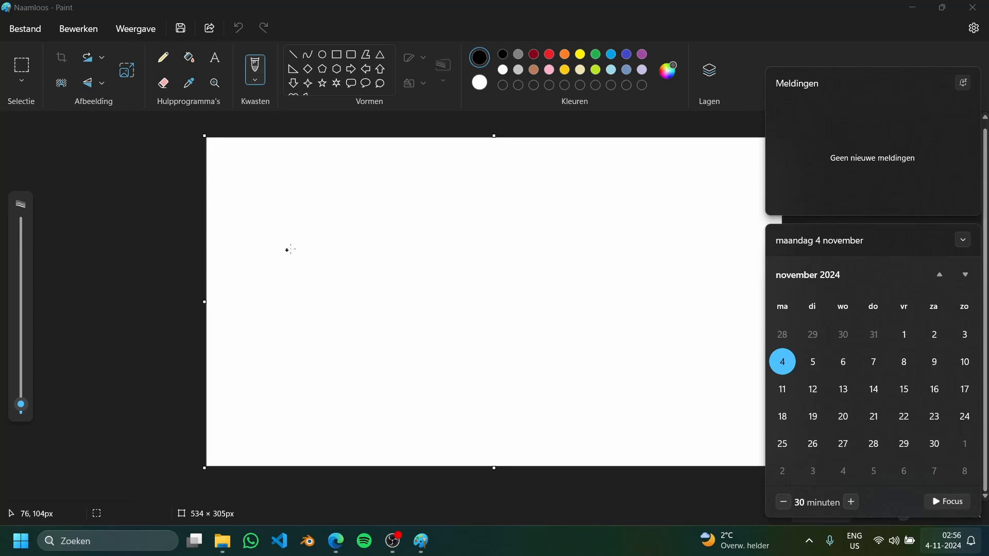
mouse_move(315, 208)
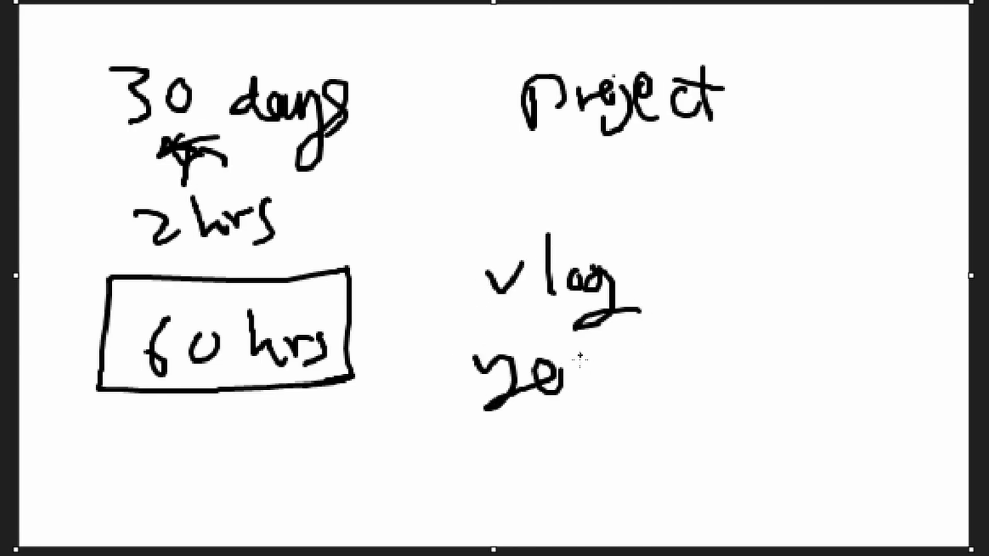
- Write 'youtube' below the 30 days, 2 hrs, 60 hrs, Project and vlog notes
type("youtub")
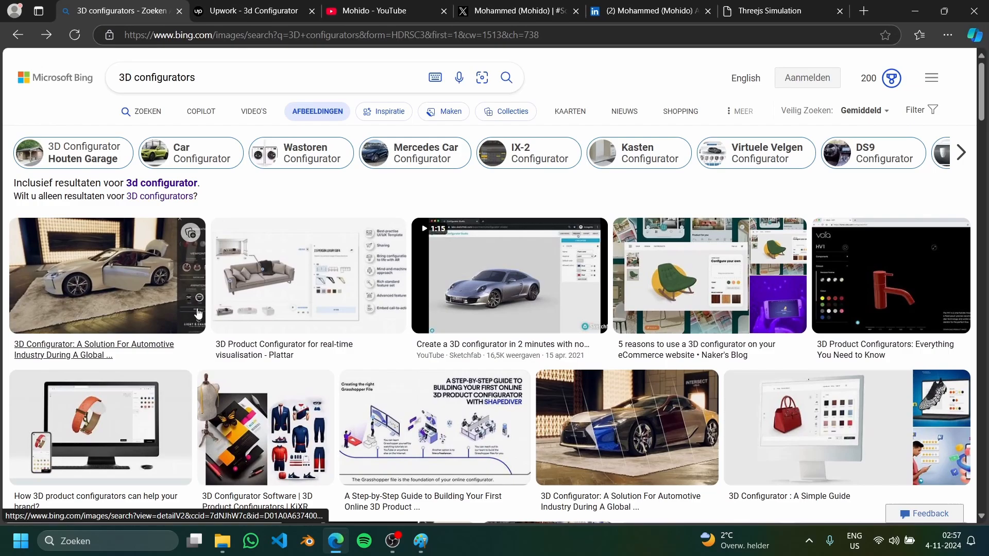
- Close the 3D handbag configurator preview and view Upwork's '3d configurator' job listings
scroll("down", 3)
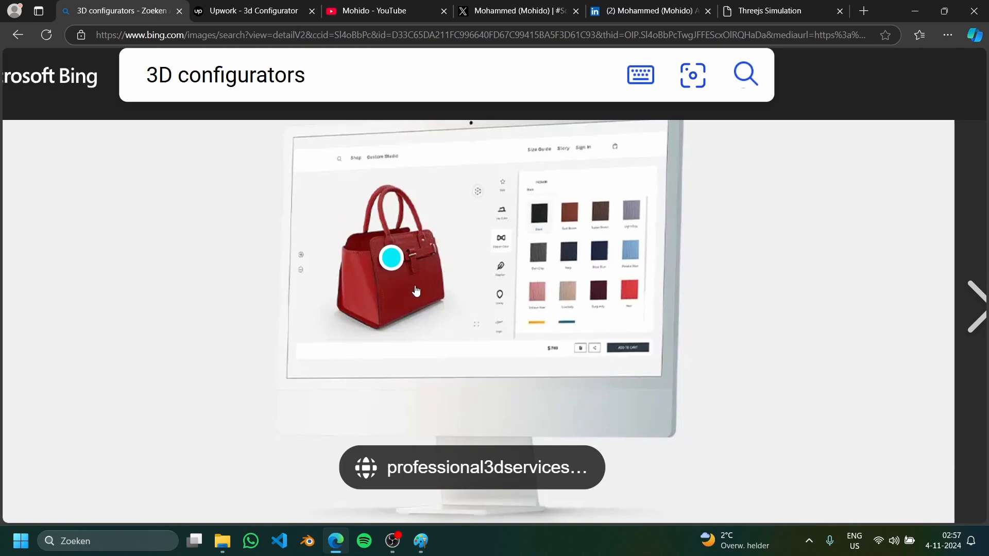
mouse_move(463, 271)
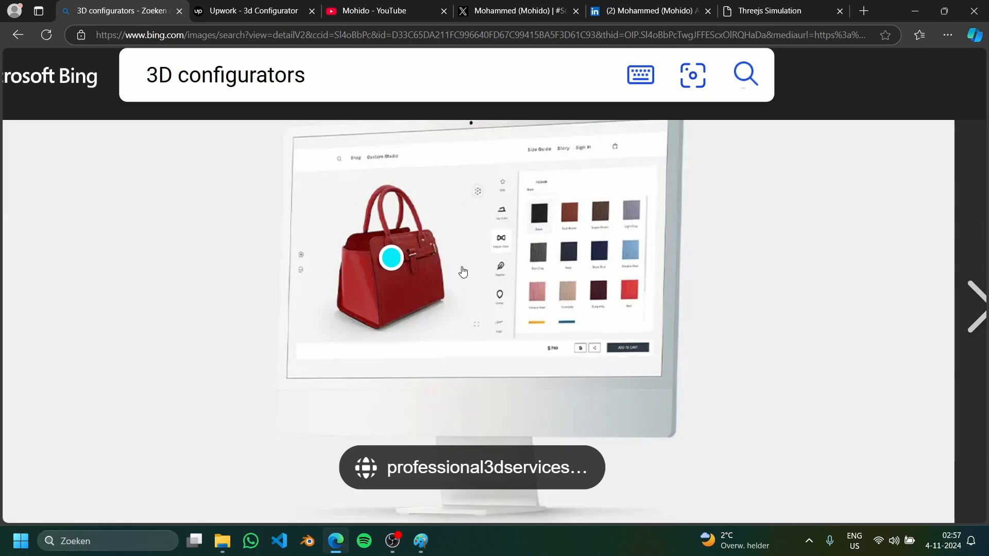
mouse_move(649, 222)
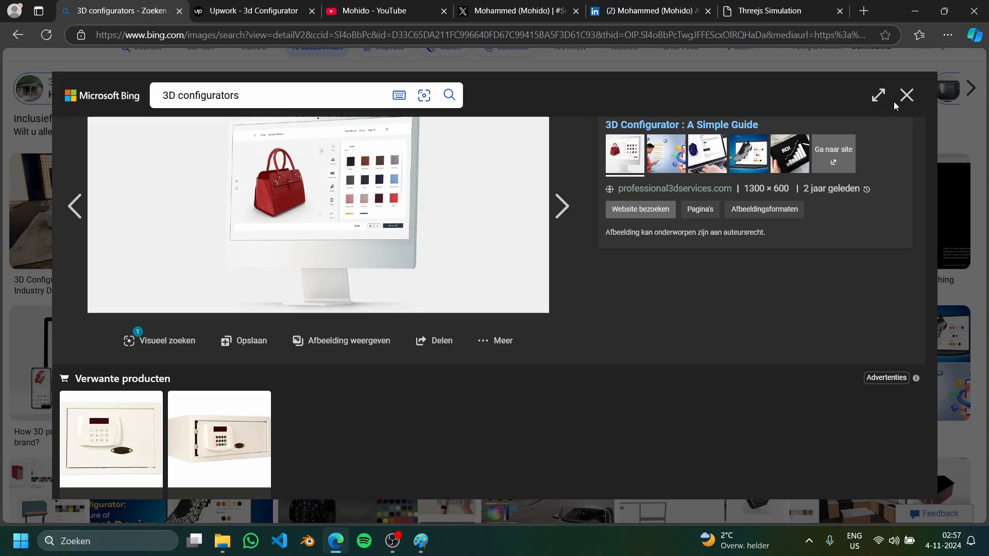
left_click(906, 96)
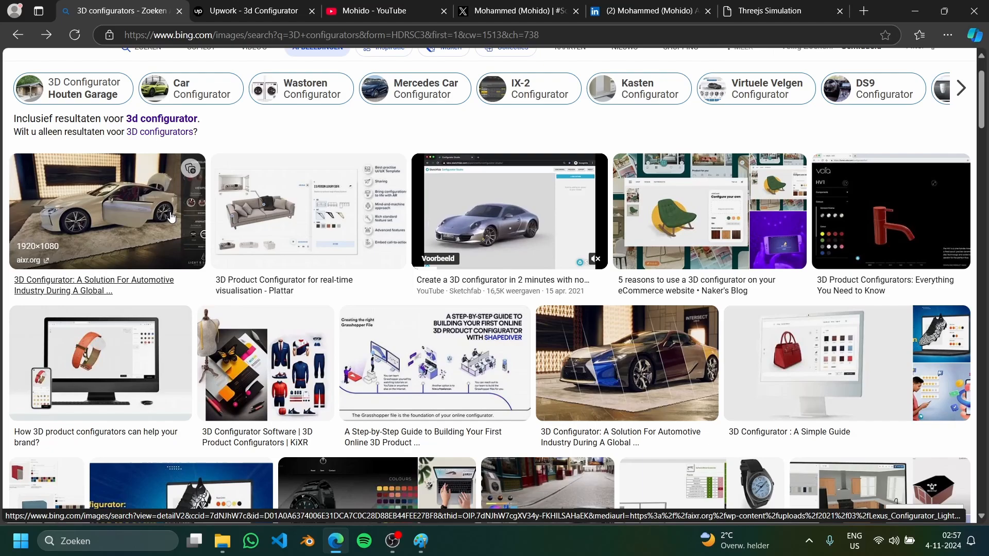
left_click(253, 10)
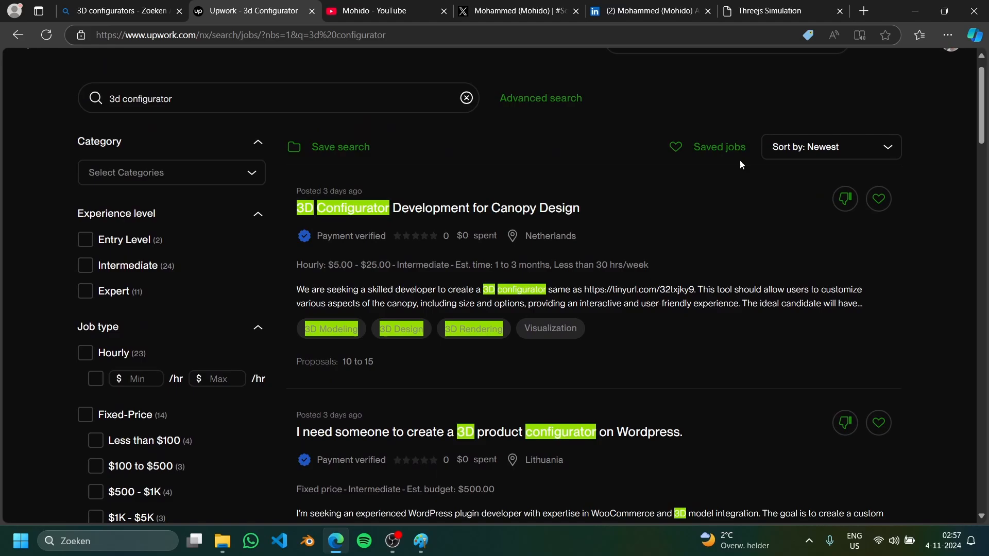
triple_click(140, 98)
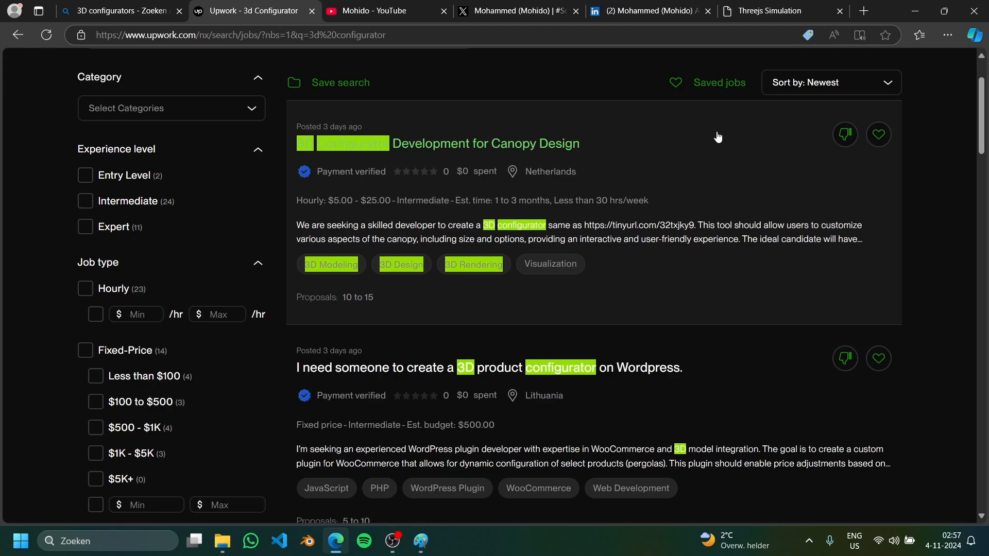
scroll("down", 3)
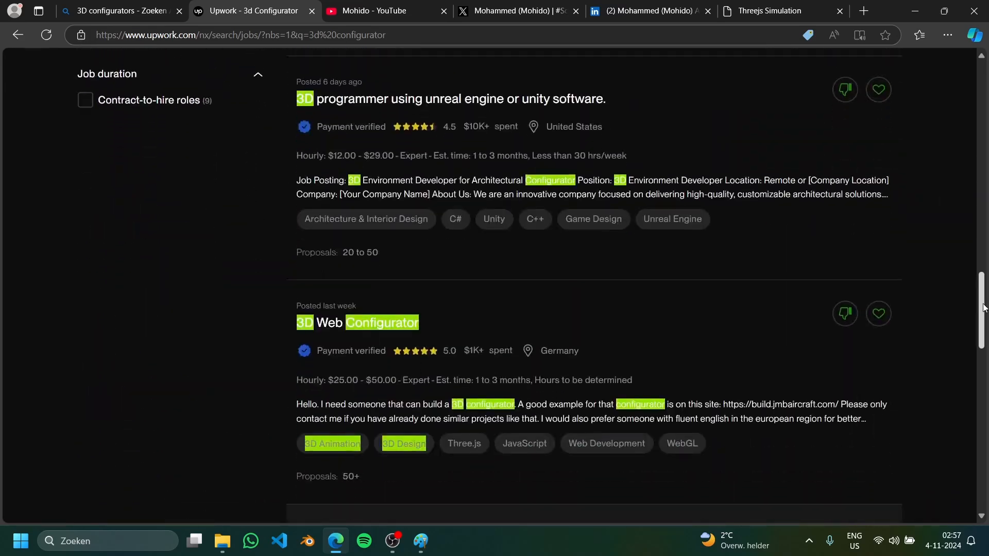
scroll("down", 3)
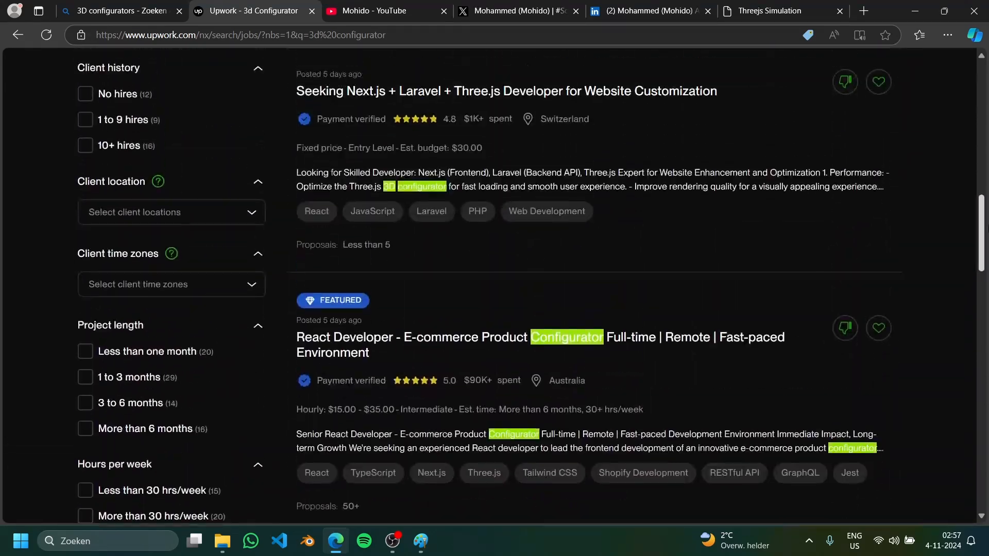
scroll("down", 3)
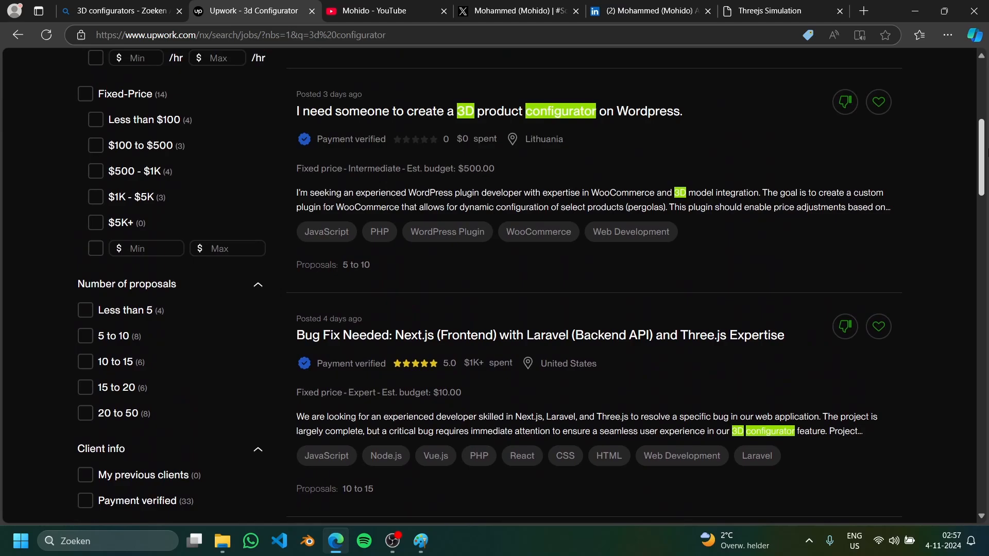
scroll("down", 3)
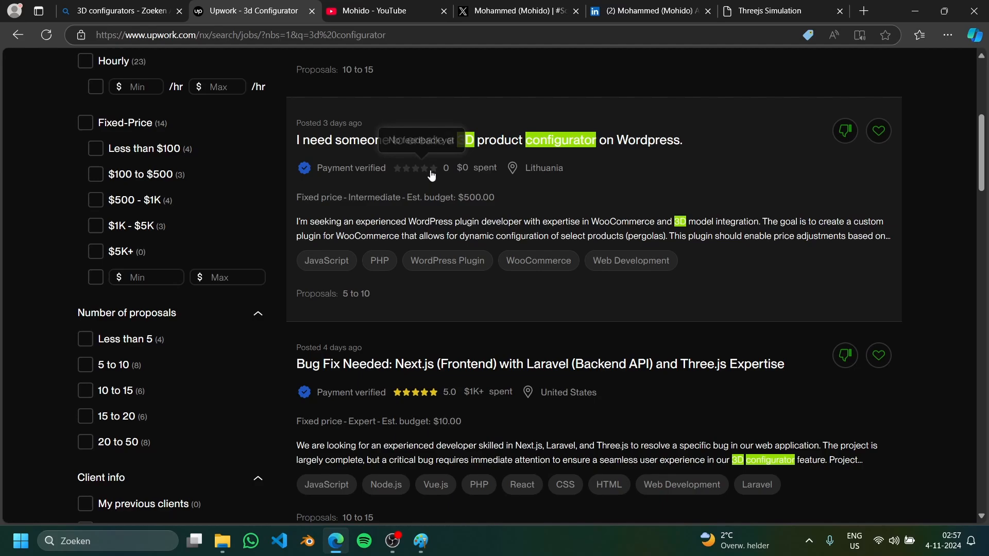
mouse_move(602, 237)
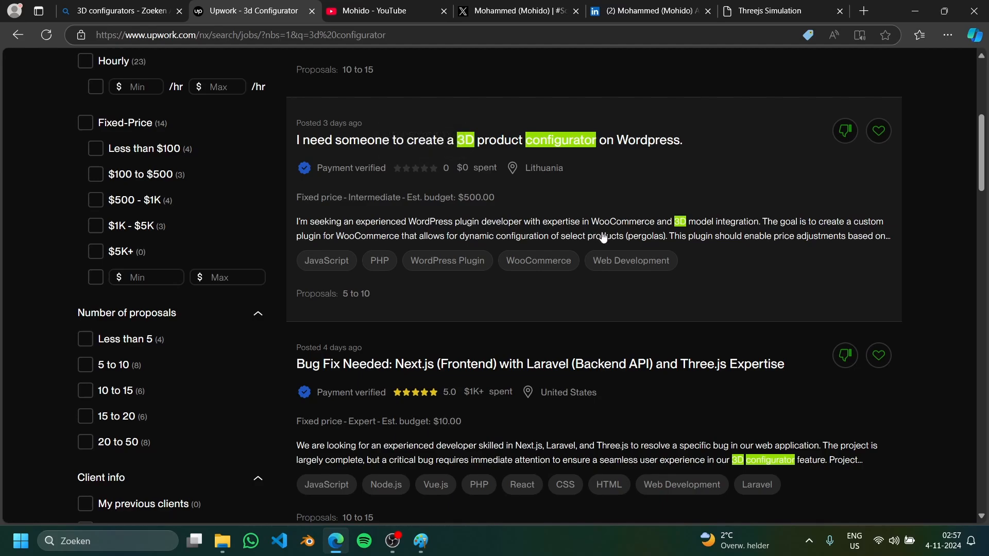
mouse_move(629, 242)
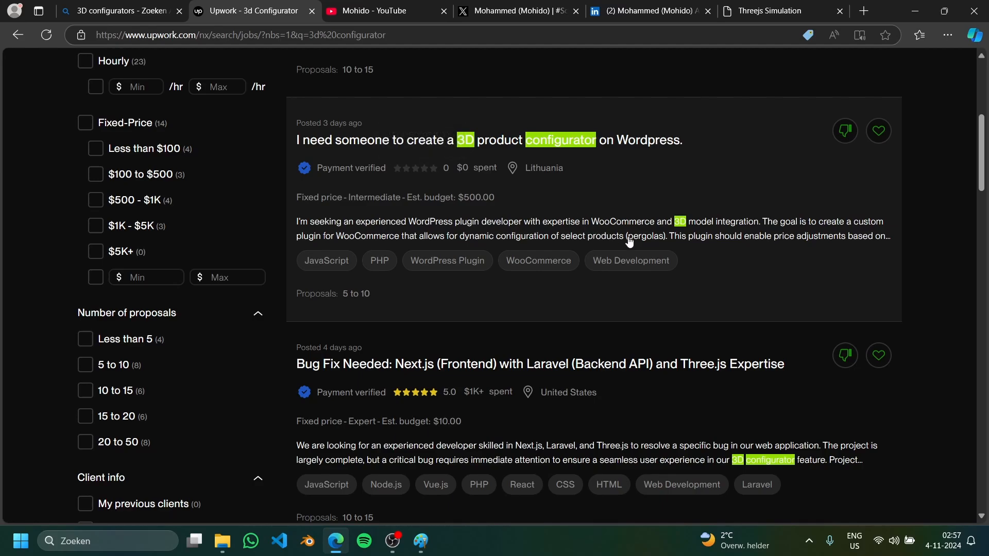
mouse_move(417, 107)
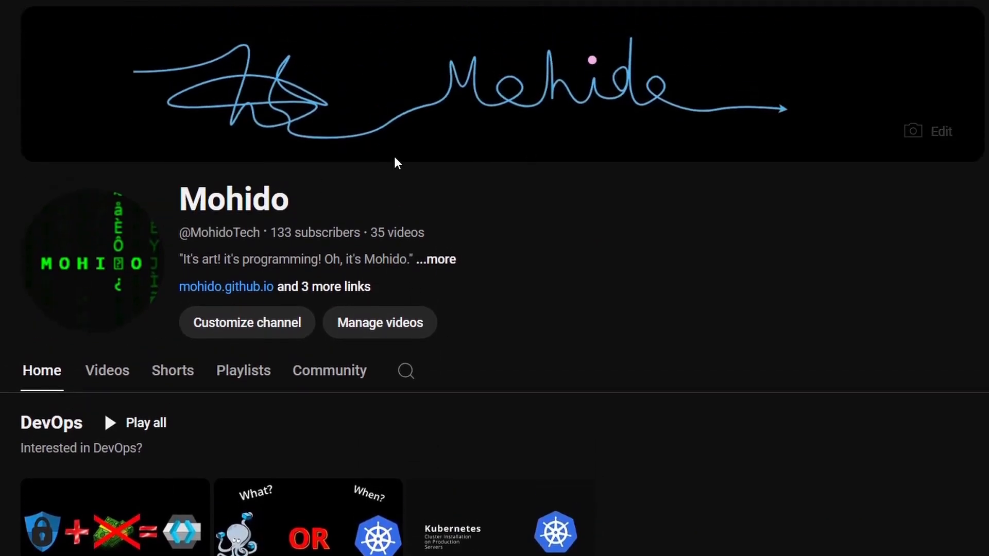
- Browse the Mohido channel's DevOps, Fullstack and GPU Gems playlists, clearing the stray title selection
scroll("down", 3)
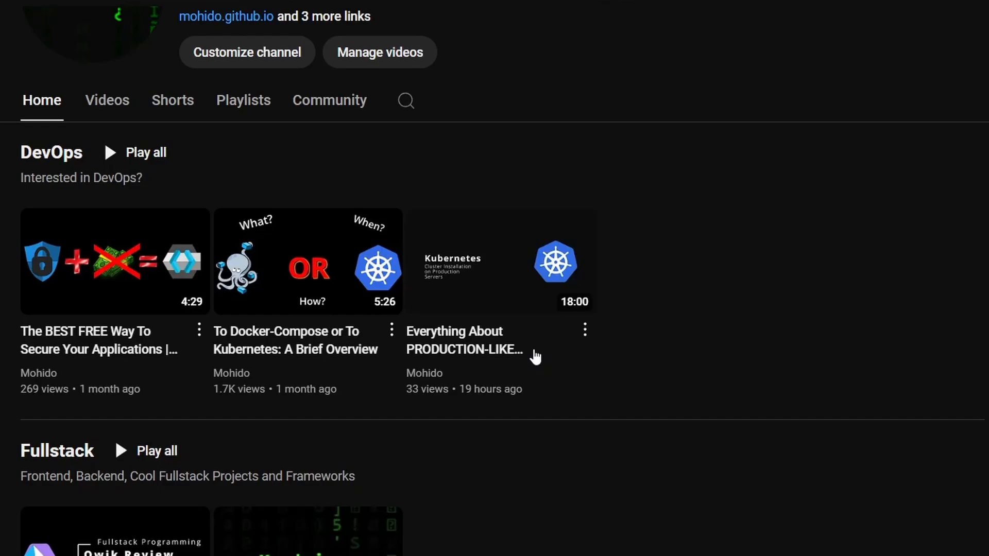
mouse_move(109, 152)
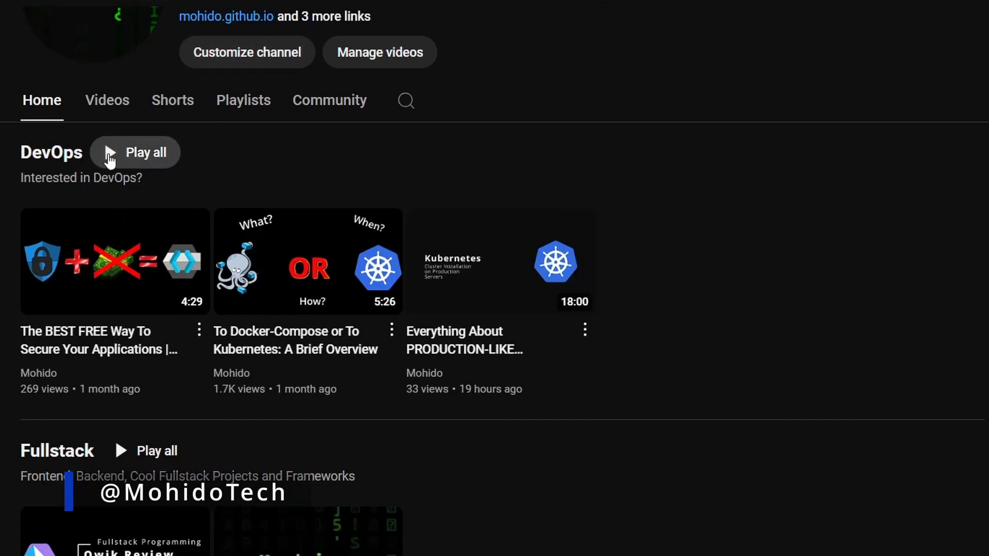
scroll("down", 3)
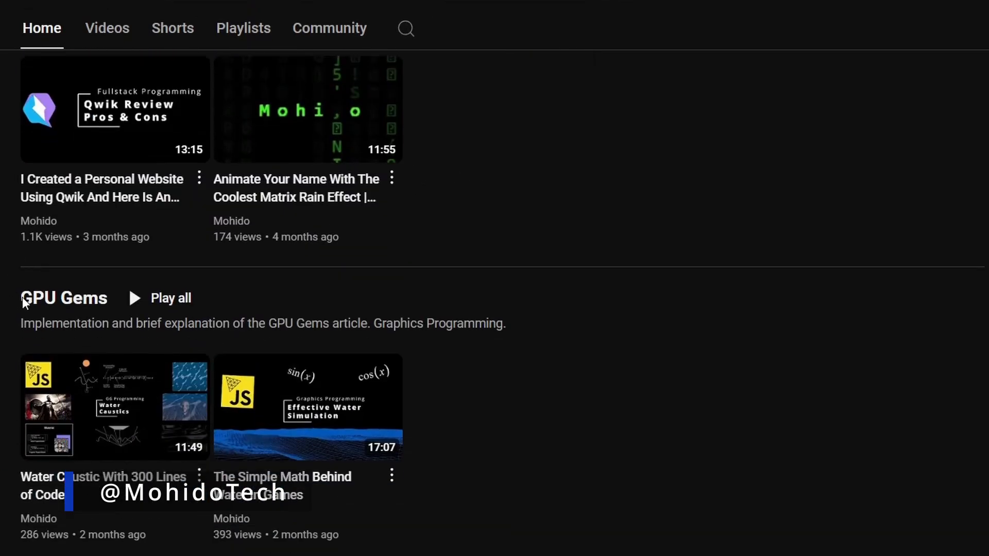
double_click(63, 297)
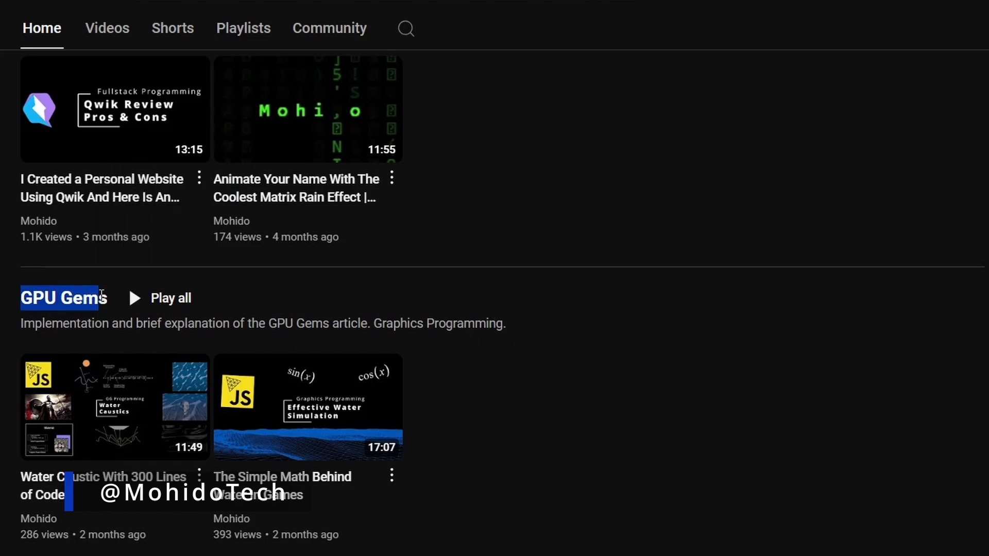
left_click(544, 315)
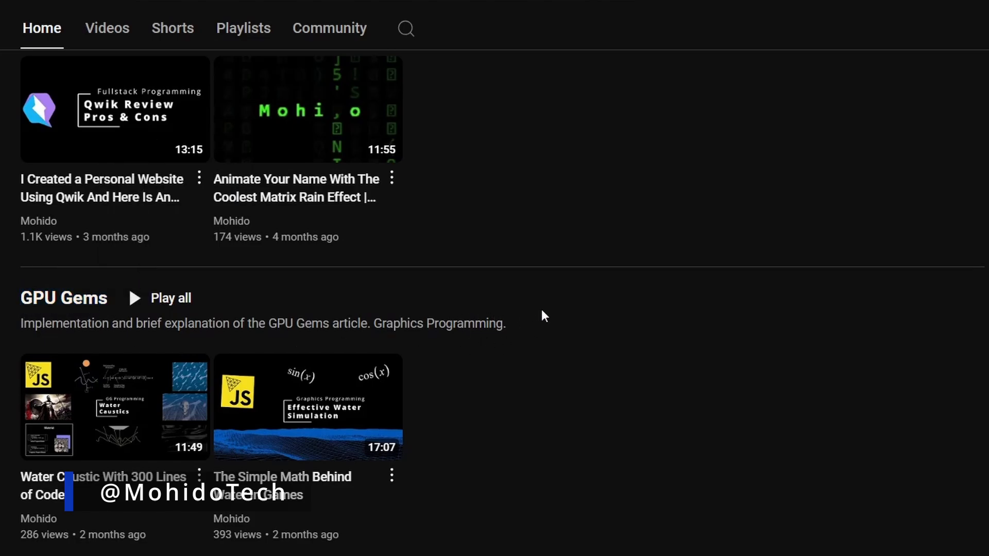
scroll("up", 3)
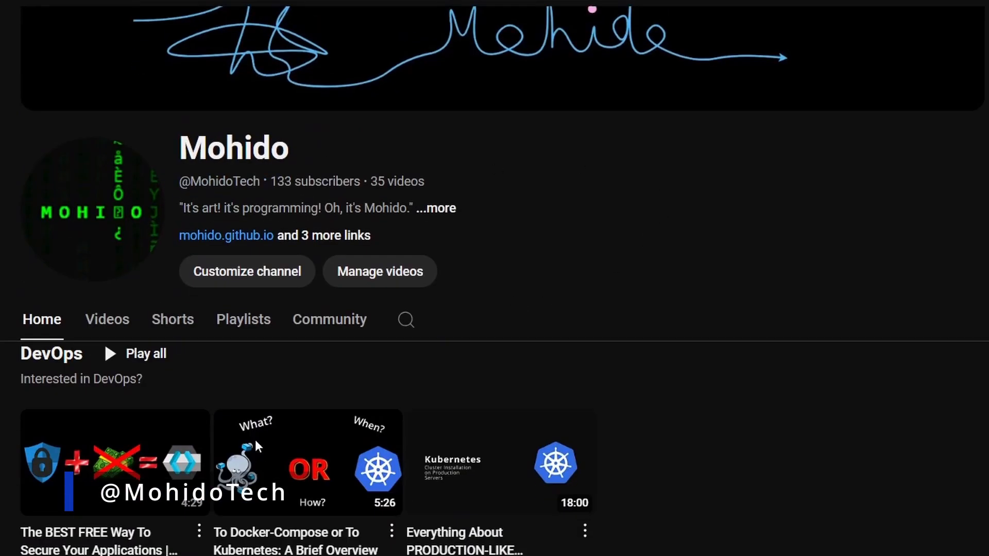
scroll("down", 3)
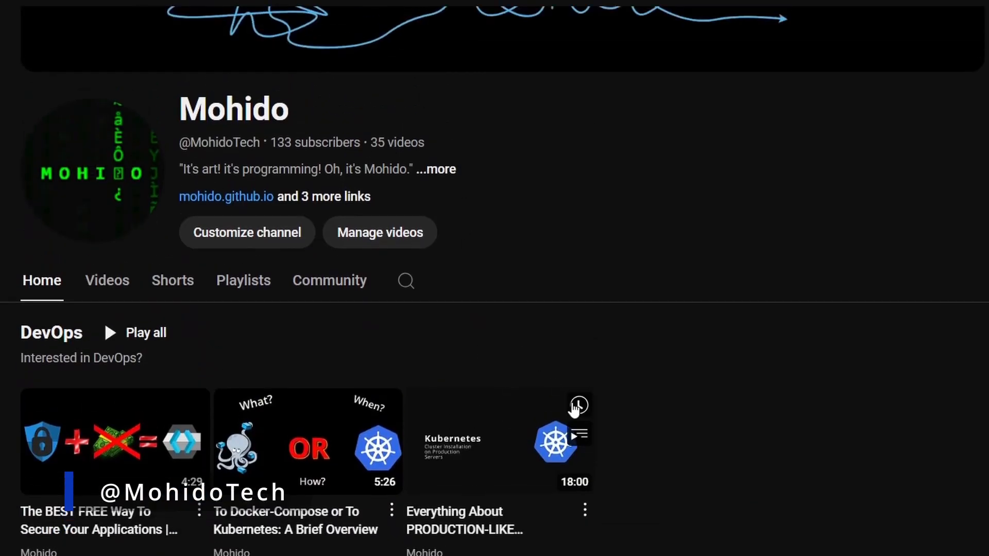
scroll("down", 3)
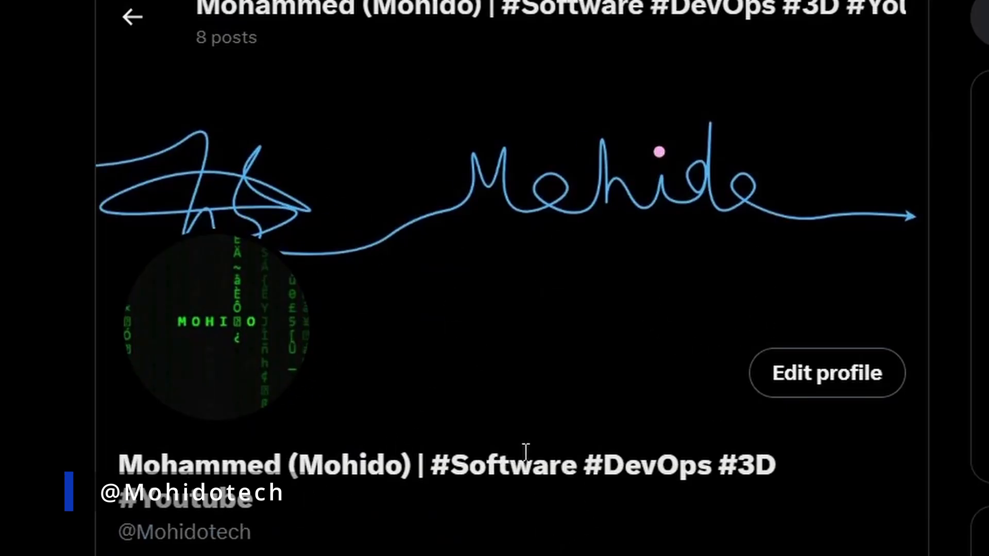
- Glance over the X profile, then return to Bing's '3D configurators' image results
scroll("down", 3)
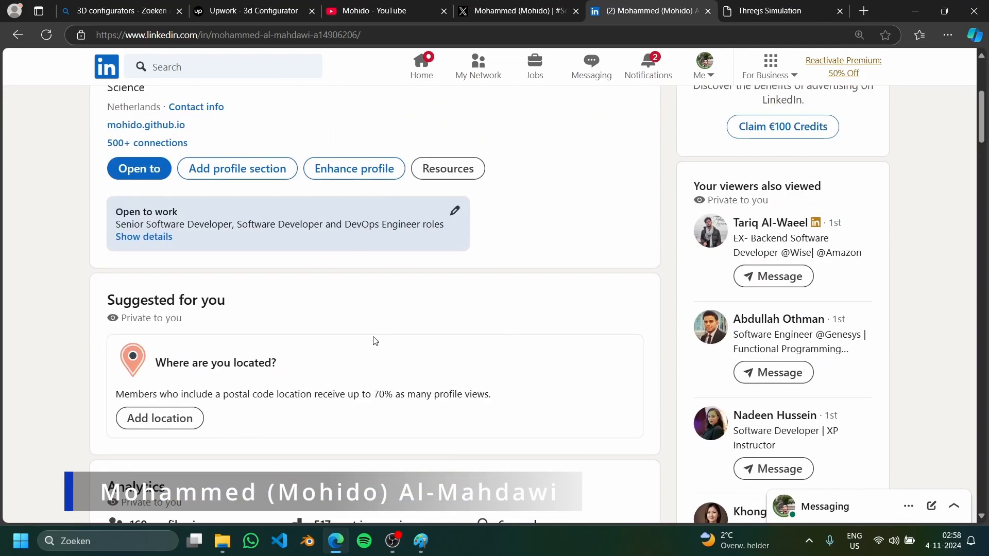
mouse_move(682, 154)
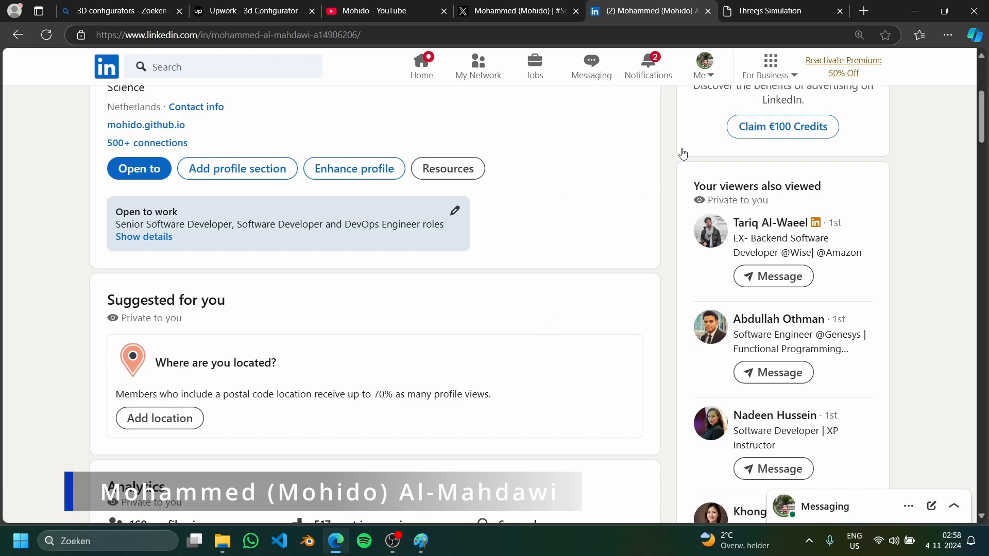
left_click(120, 11)
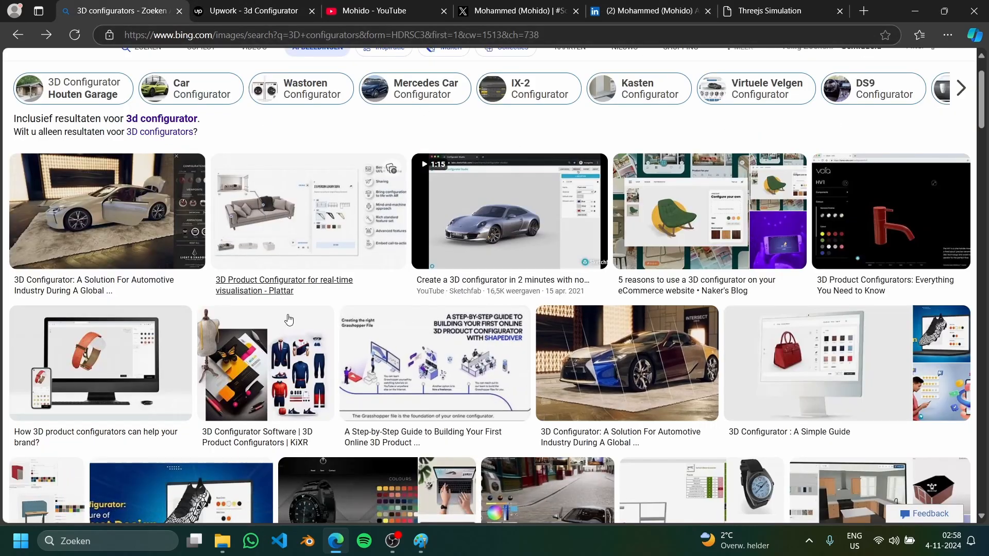
- Orbit the Three.js ocean wave simulation, then go back to the configurator images and Paint
left_click(776, 11)
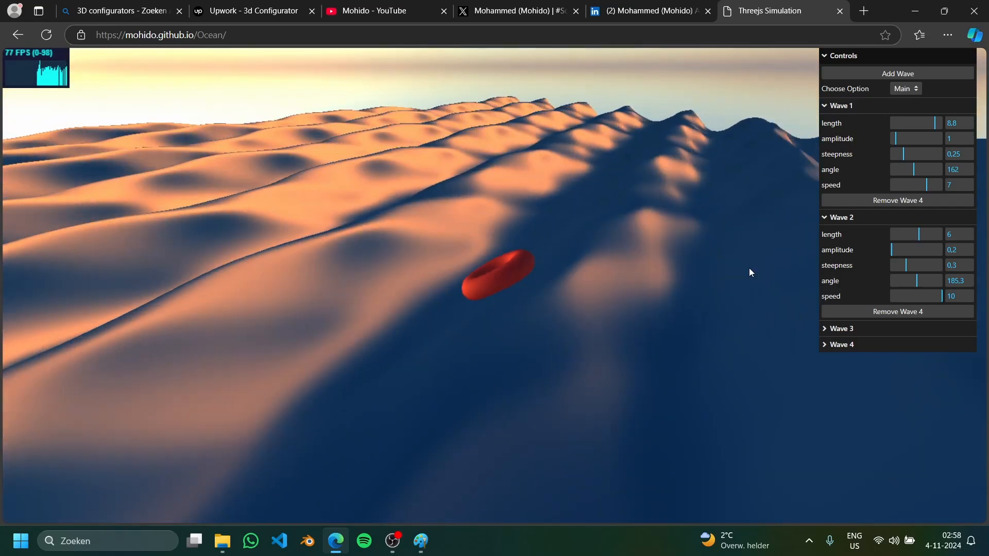
left_click_drag(891, 250, 901, 250)
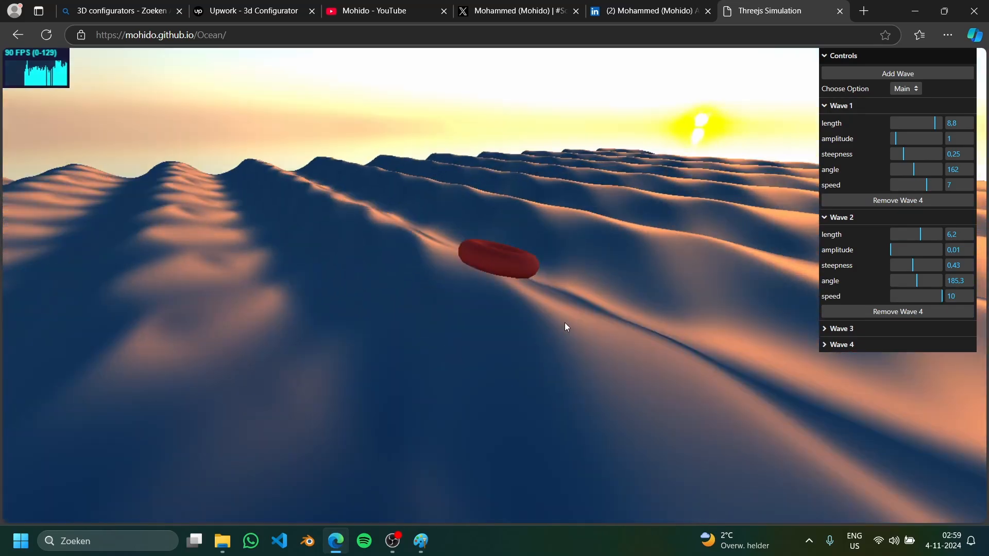
left_click(116, 11)
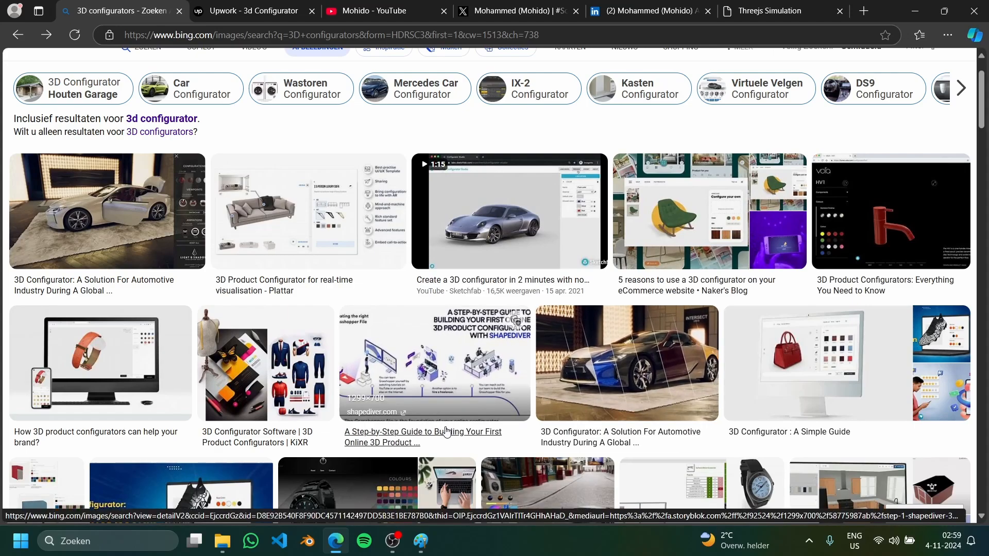
left_click(420, 540)
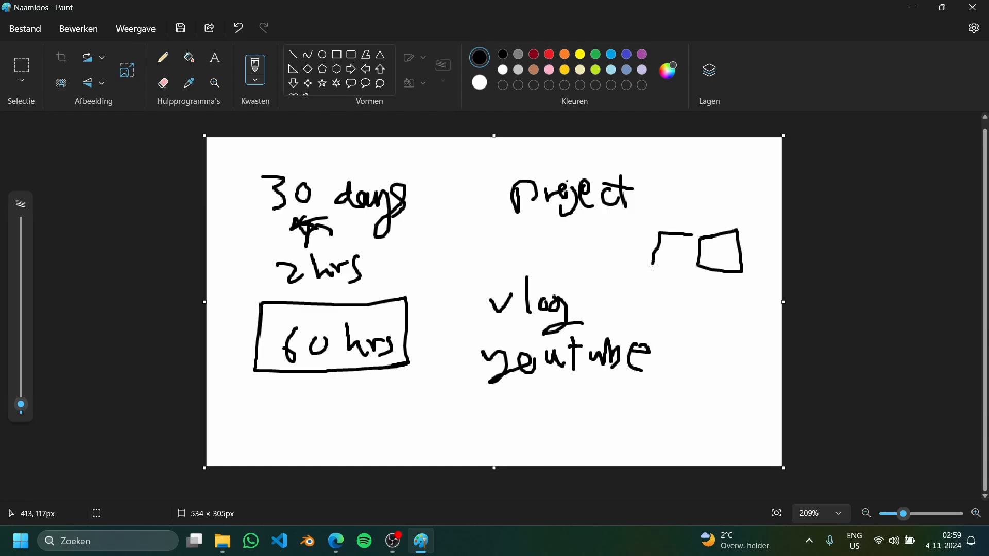
- Sketch a second box, then write boxed 'React' and 'Threejs' with arrows pointing at each
left_click_drag(652, 265, 691, 243)
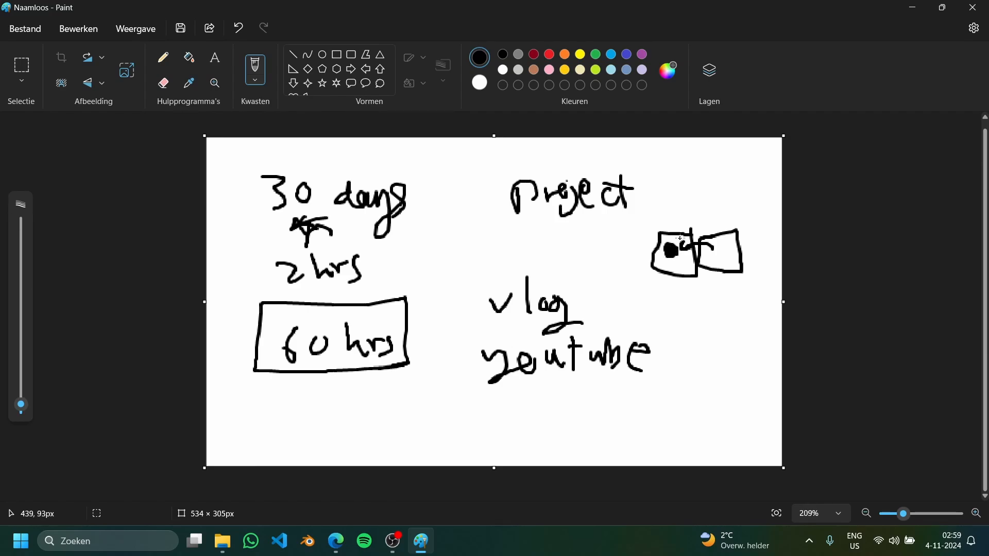
mouse_move(685, 313)
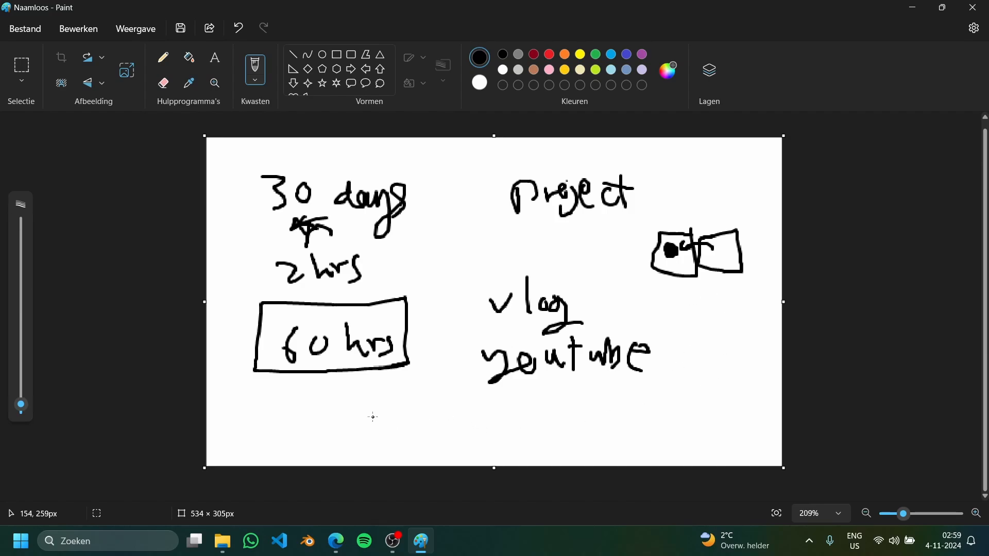
left_click_drag(371, 419, 438, 419)
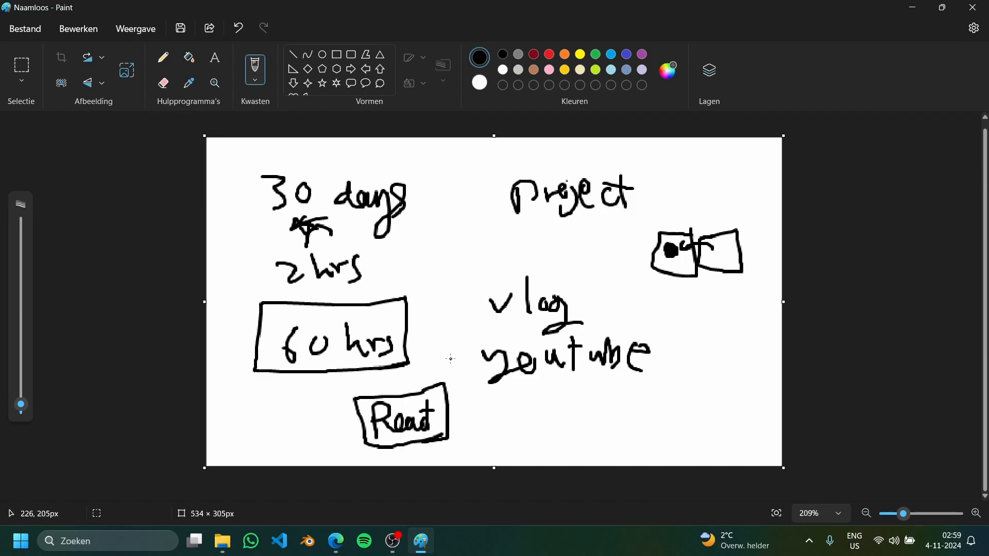
left_click_drag(454, 353, 432, 379)
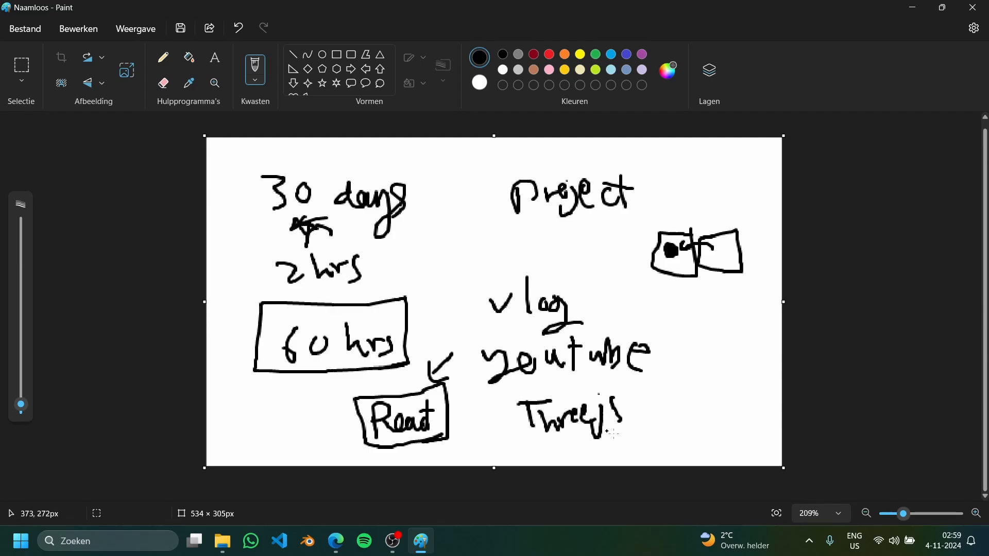
left_click_drag(511, 391, 647, 441)
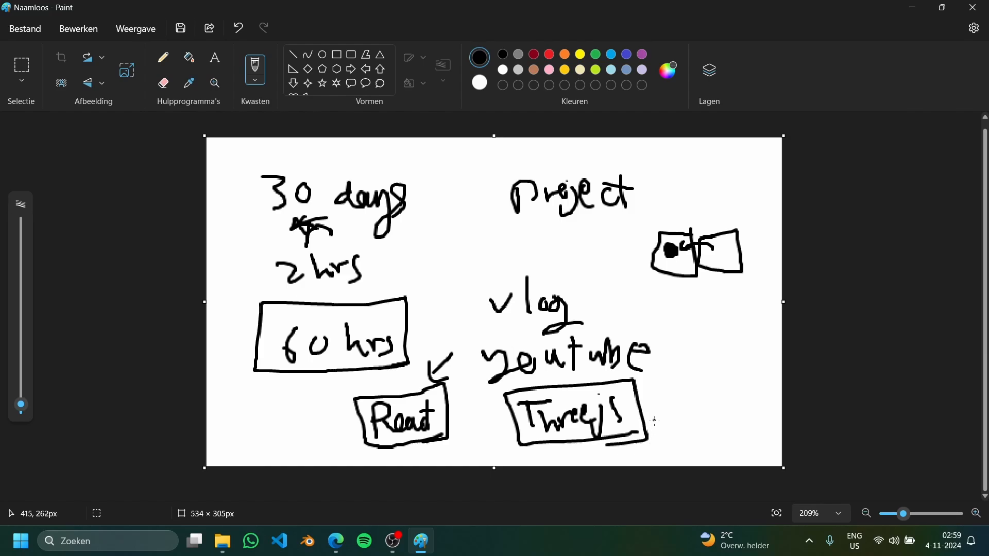
left_click_drag(647, 398, 691, 397)
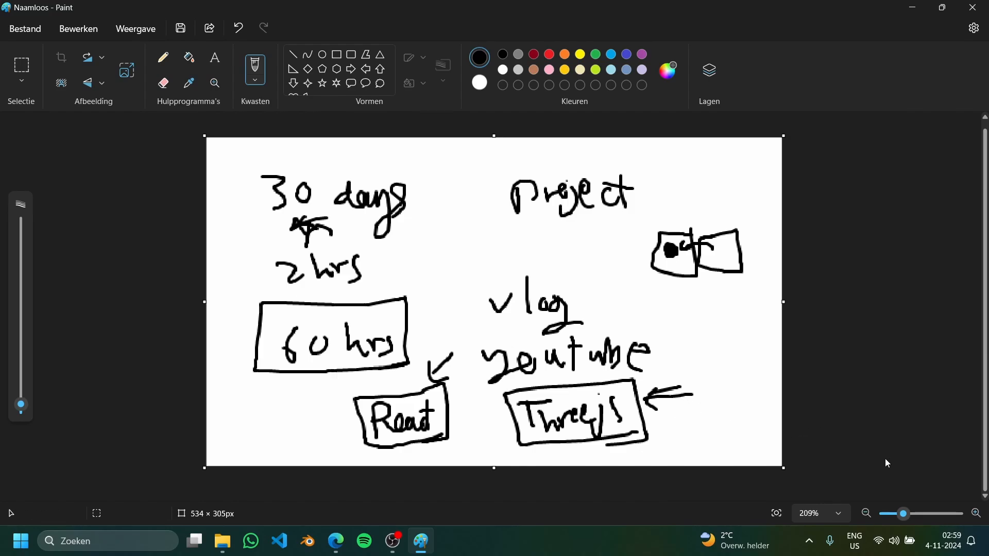
mouse_move(757, 386)
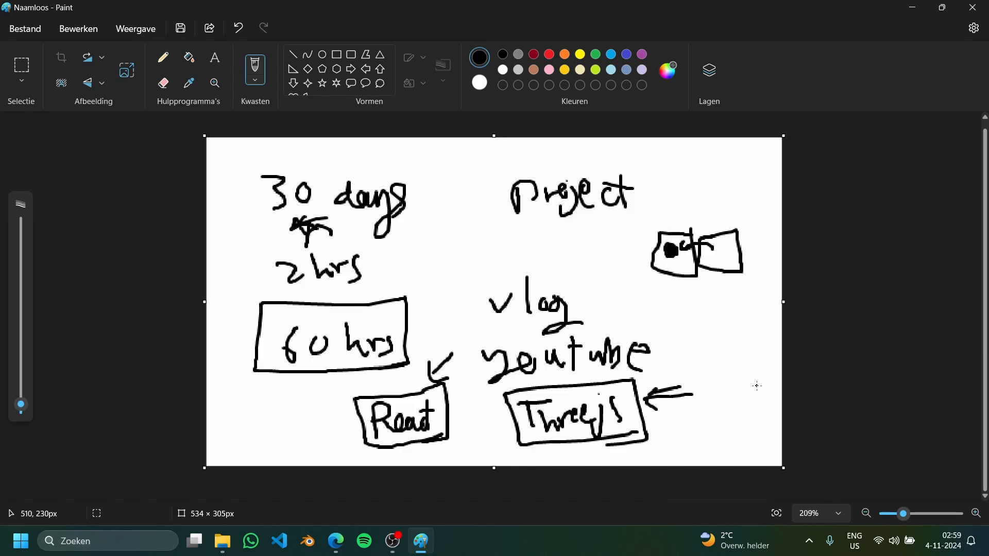